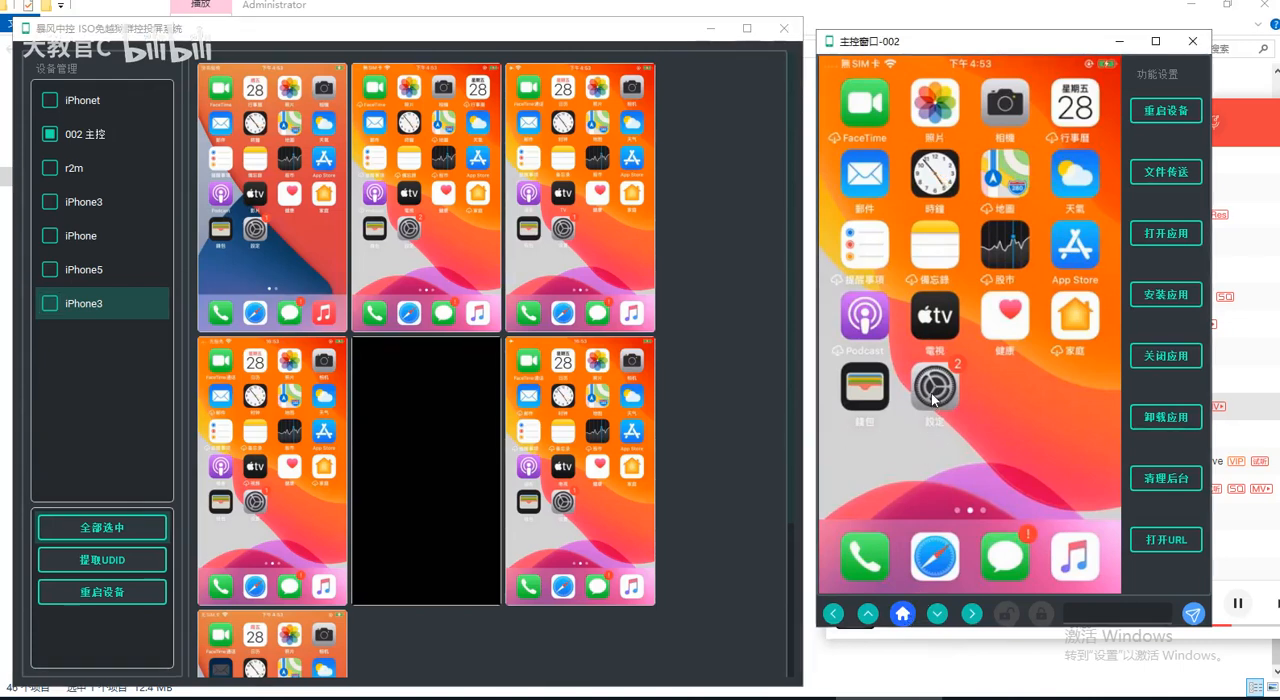
On the 002 master iPhone, go Settings → General → About
click(935, 388)
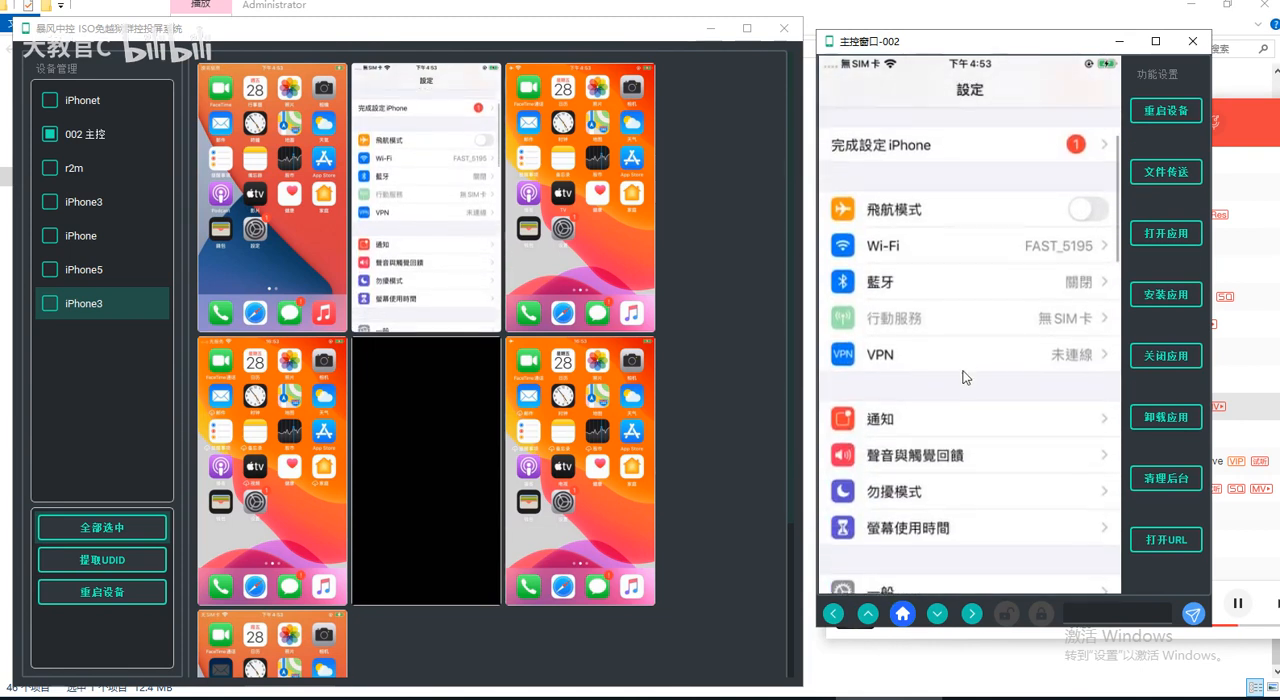
scroll(down, 3)
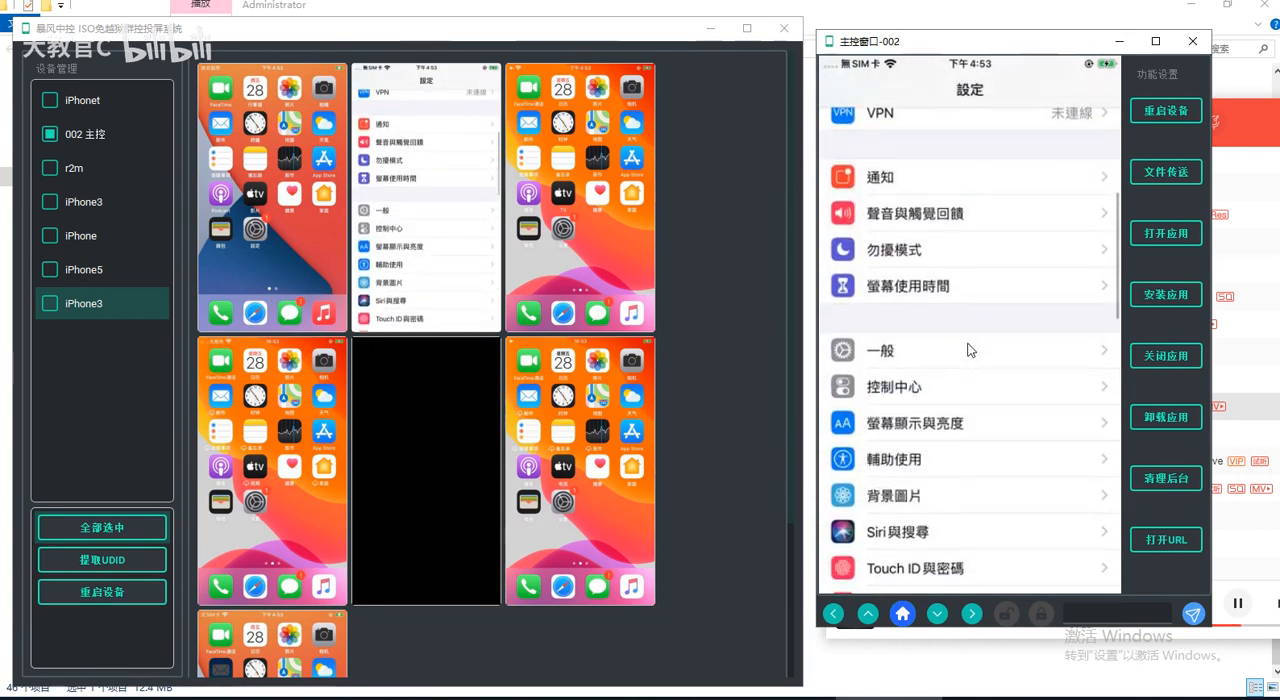
click(879, 350)
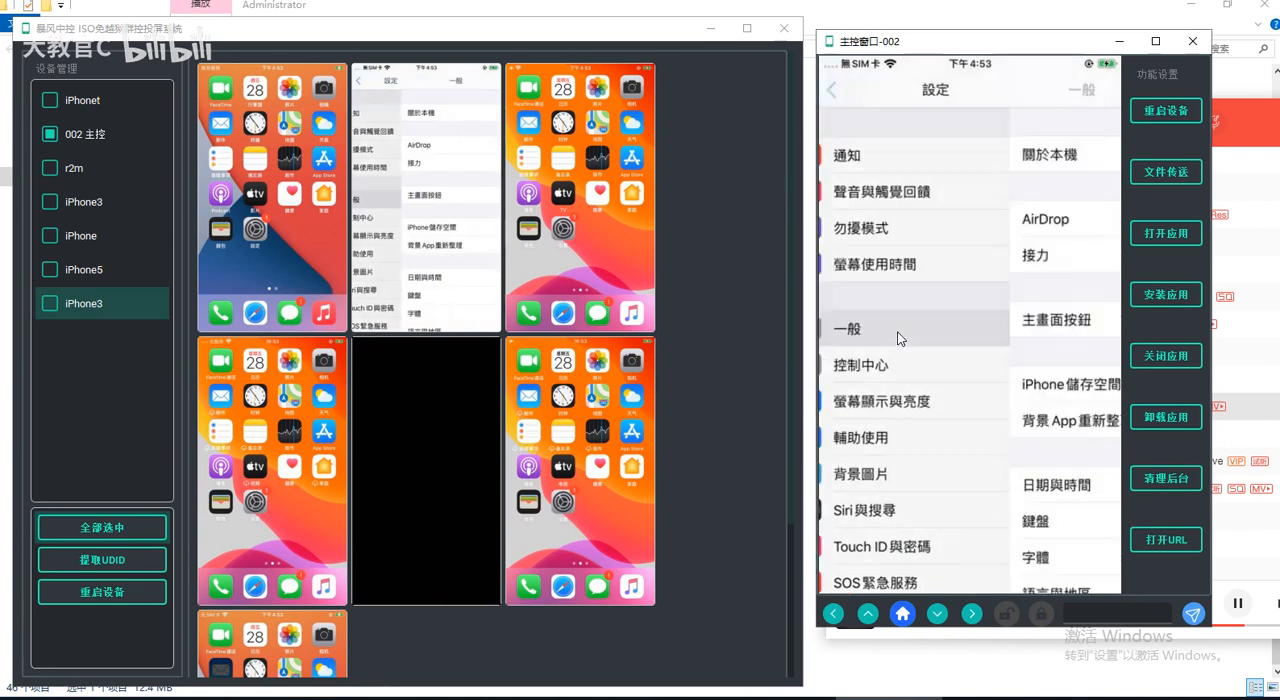
click(1048, 154)
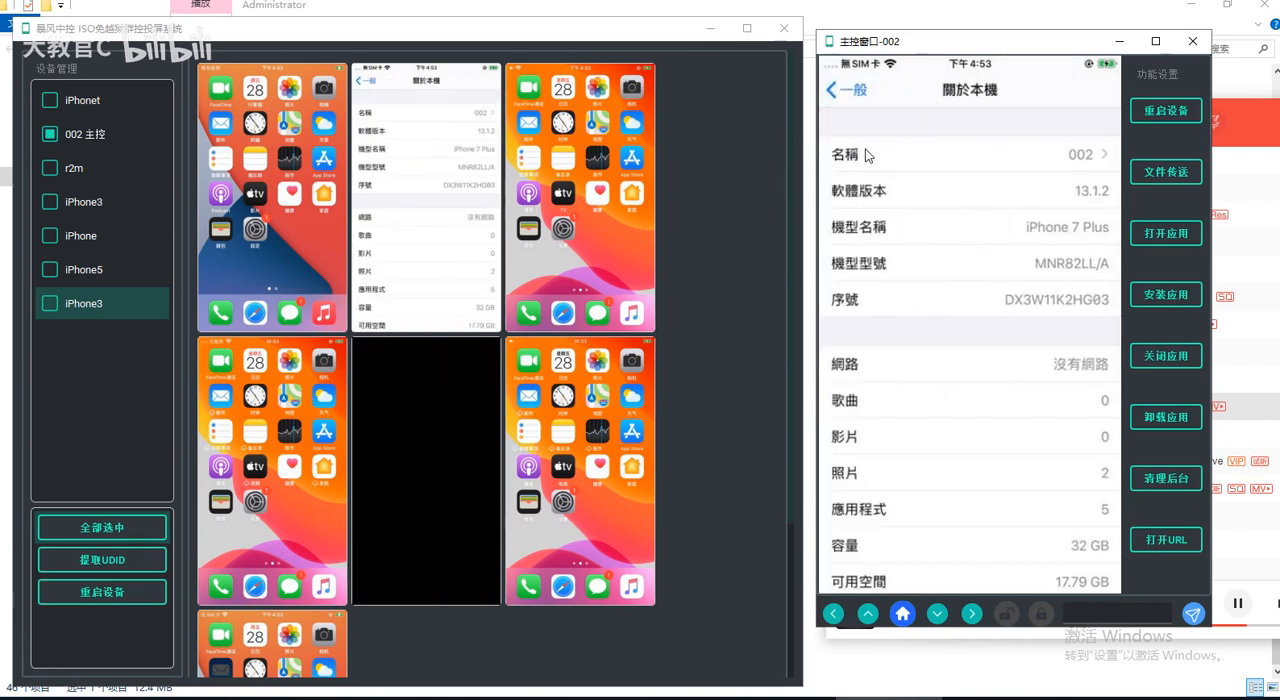
click(833, 90)
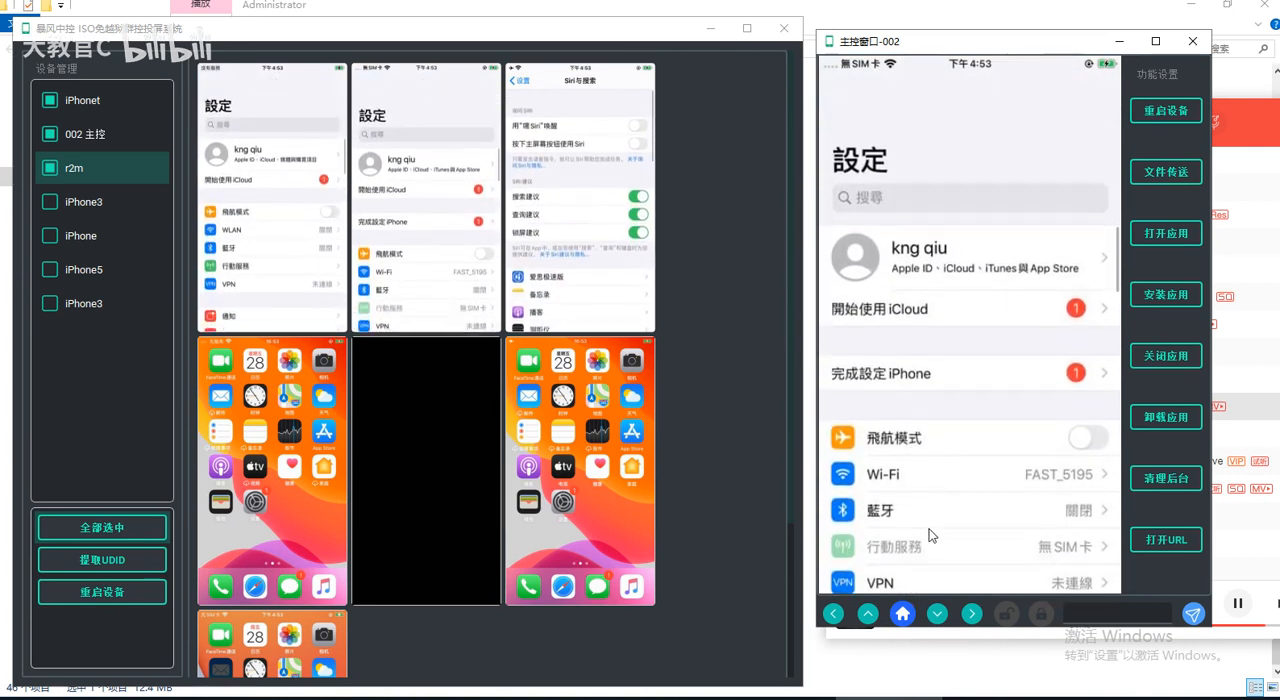
Scroll down the master iPhone's Settings list
scroll(down, 3)
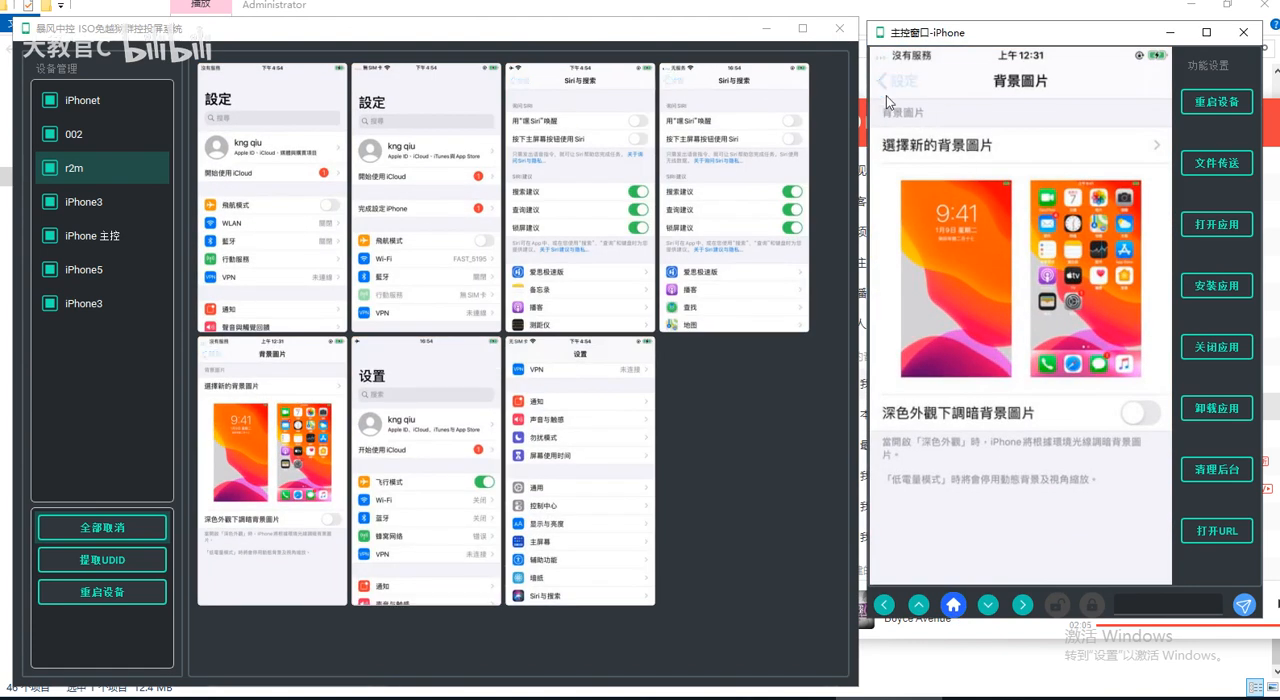
Leave the Wallpaper page for the Settings list and scroll down through it
click(883, 80)
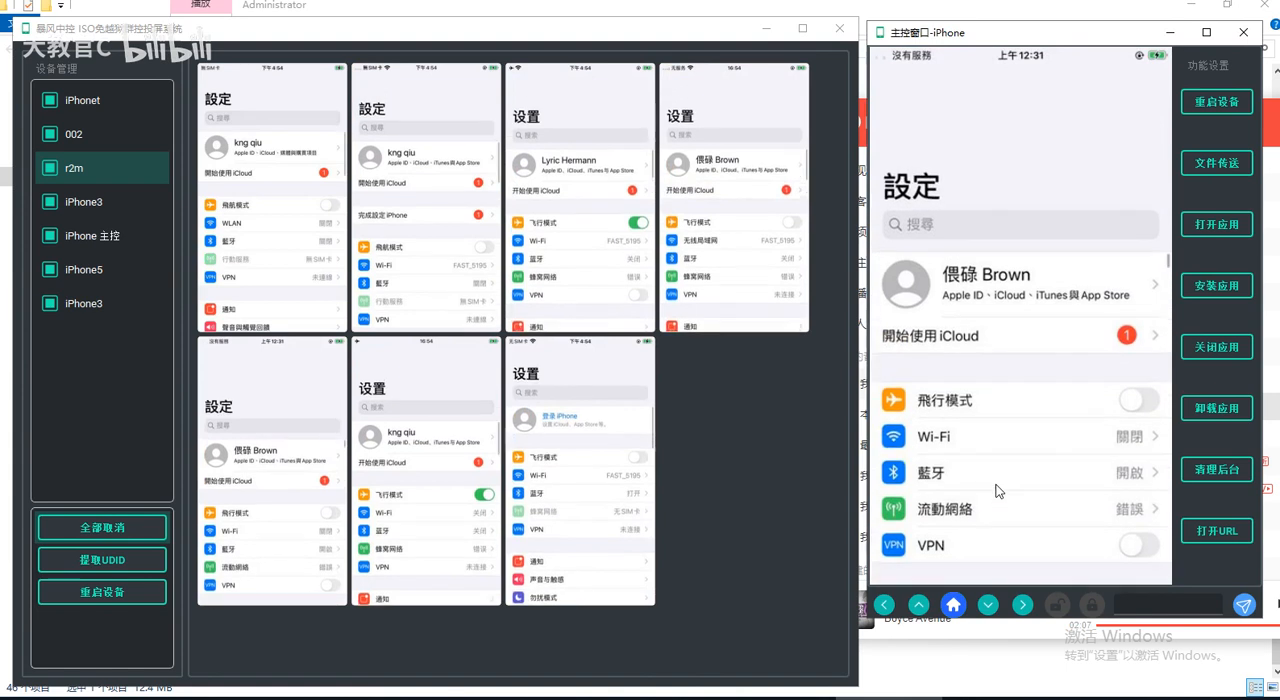
scroll(down, 3)
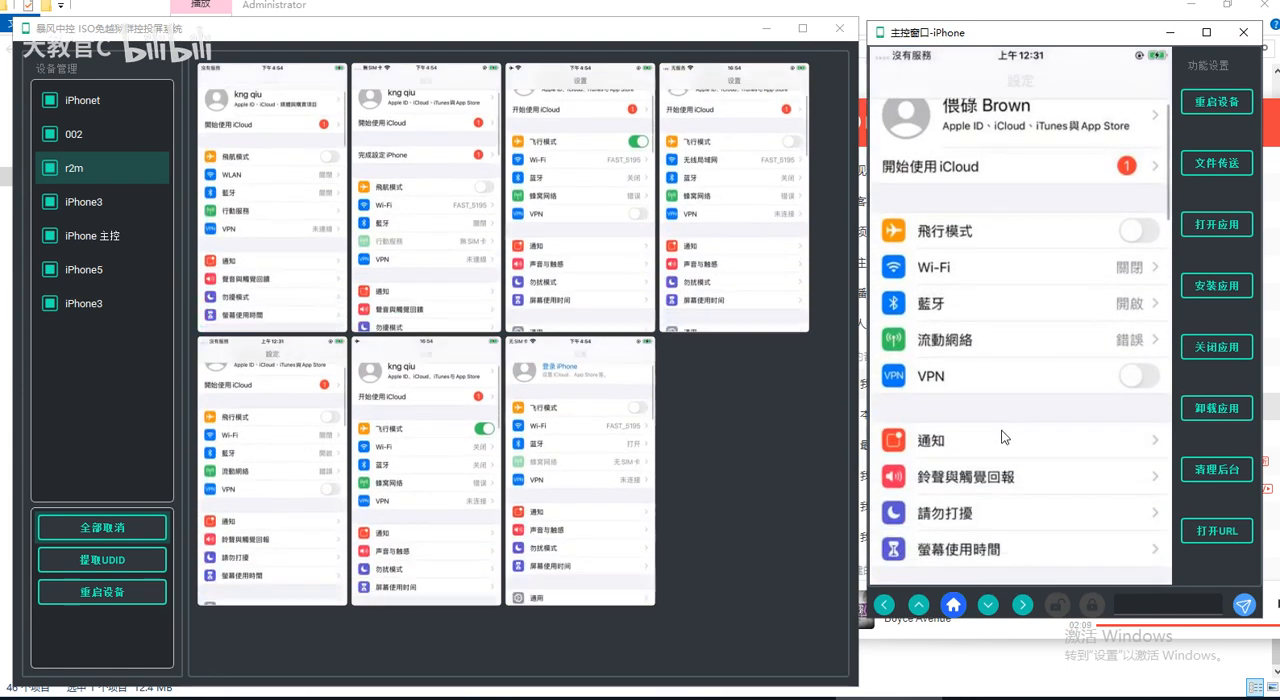
scroll(down, 3)
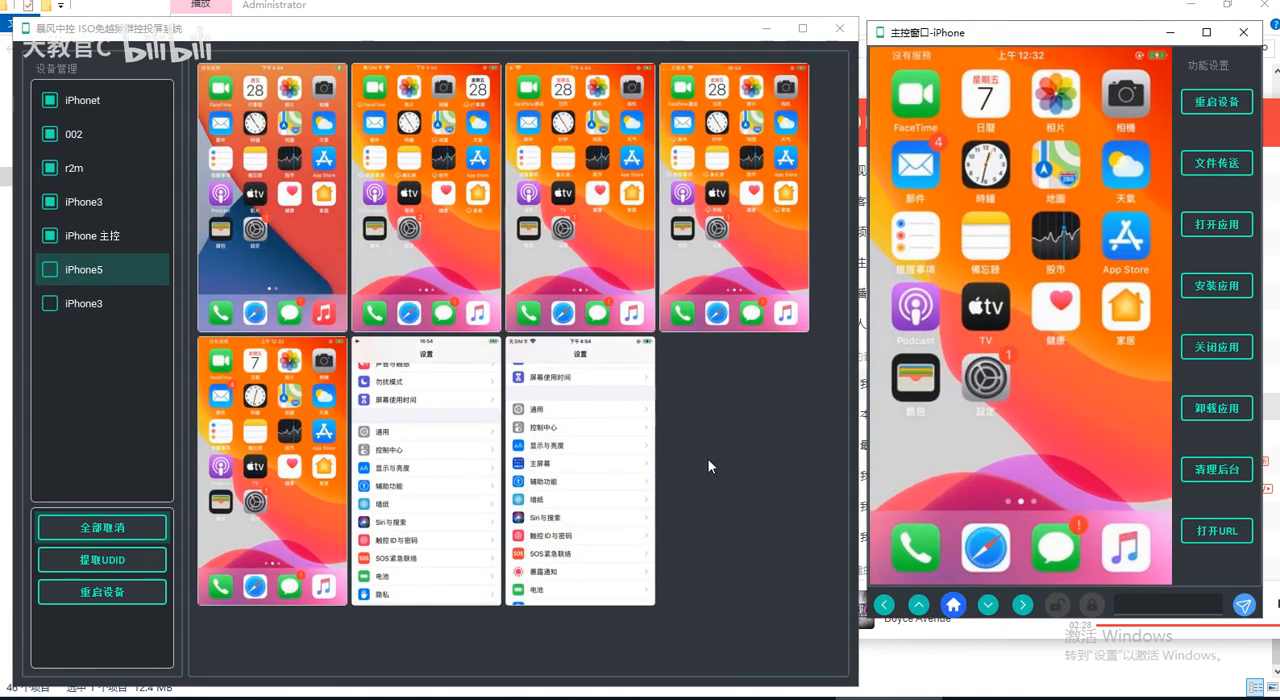
mouse_move(1020, 463)
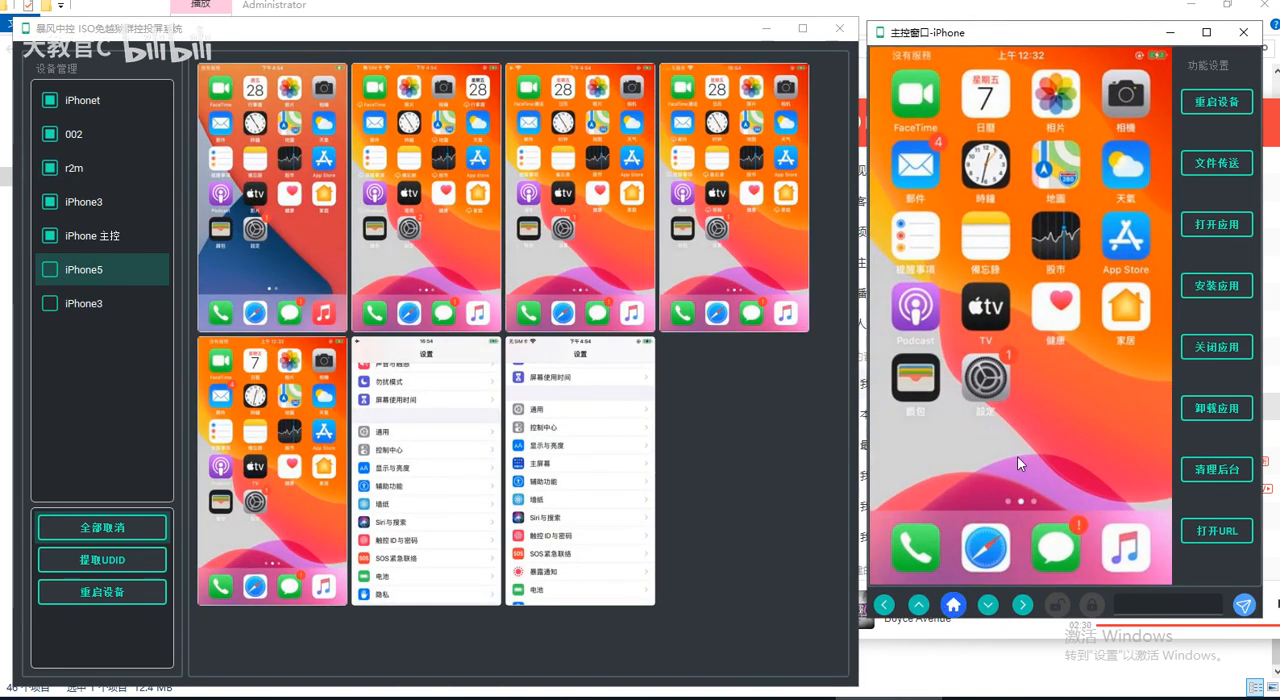